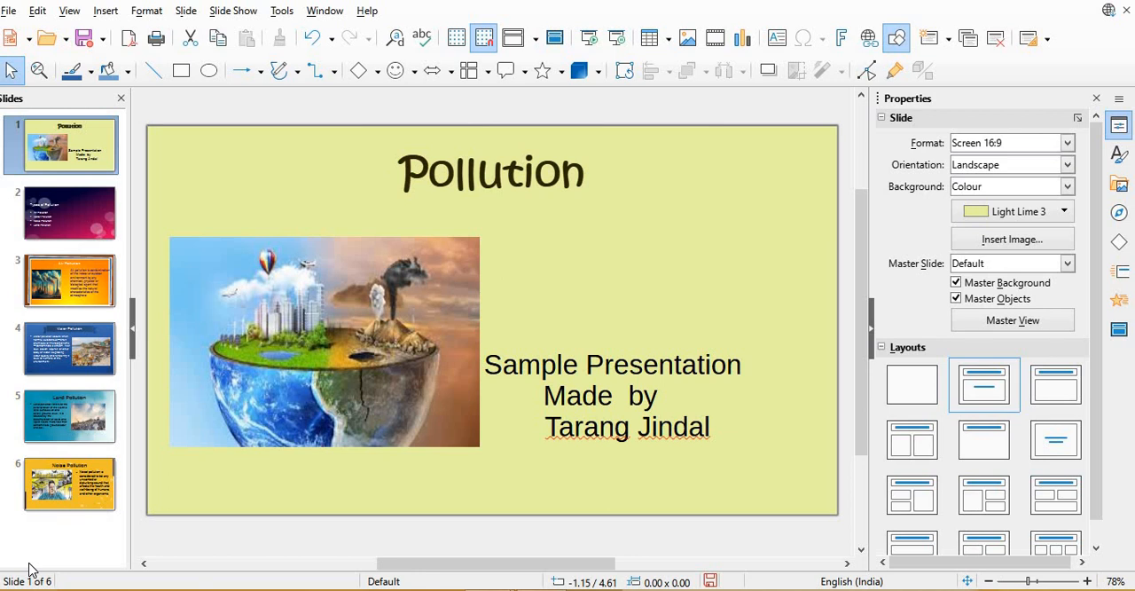
mouse_move(33, 571)
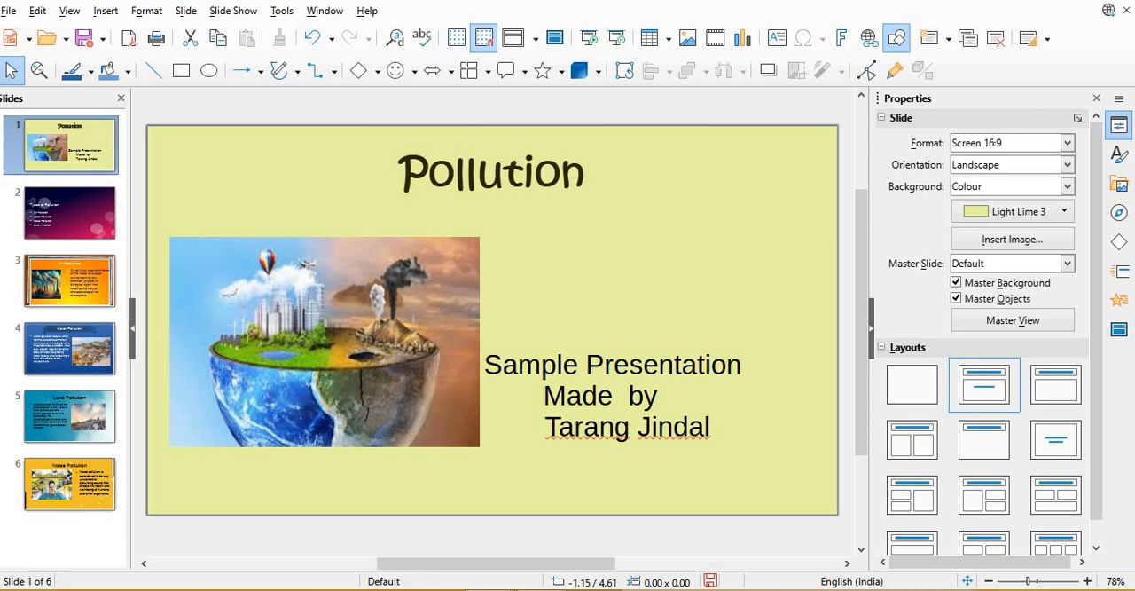
mouse_move(872, 189)
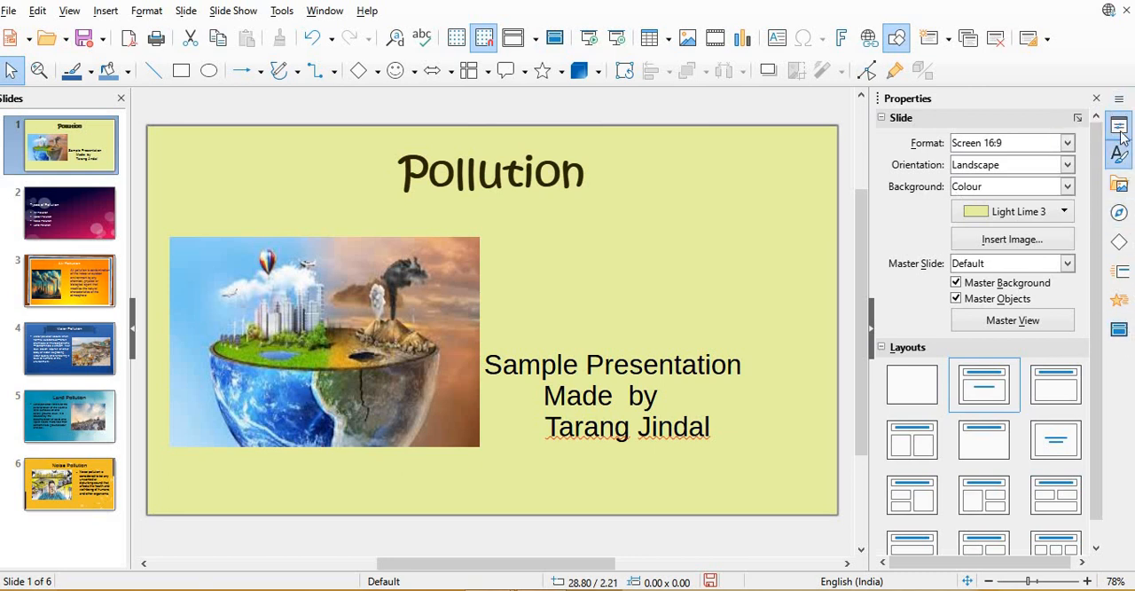
mouse_move(1120, 127)
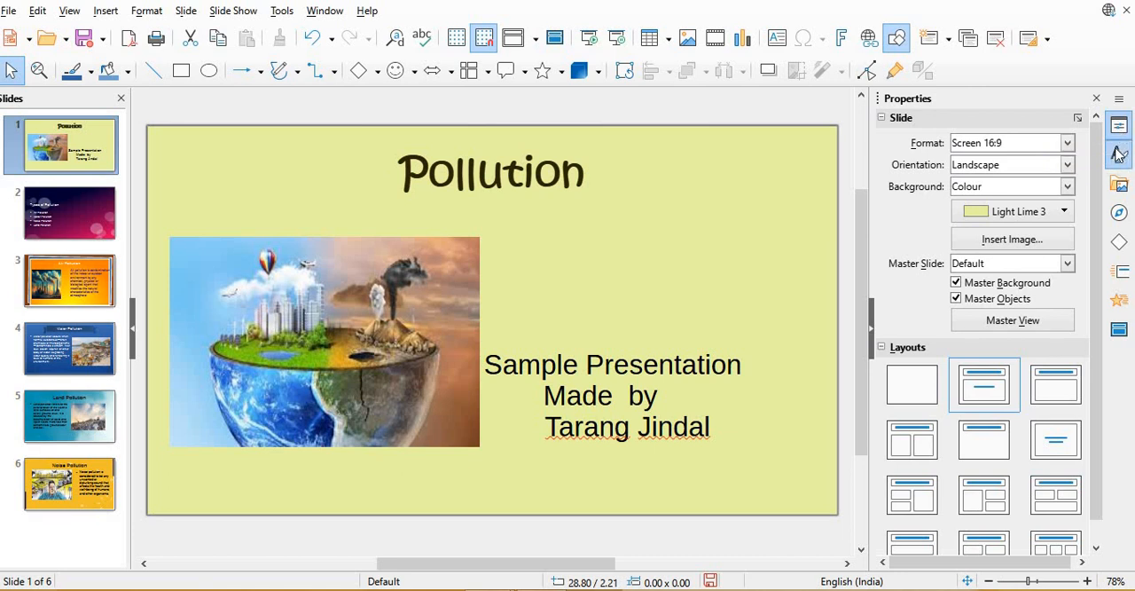
mouse_move(1120, 182)
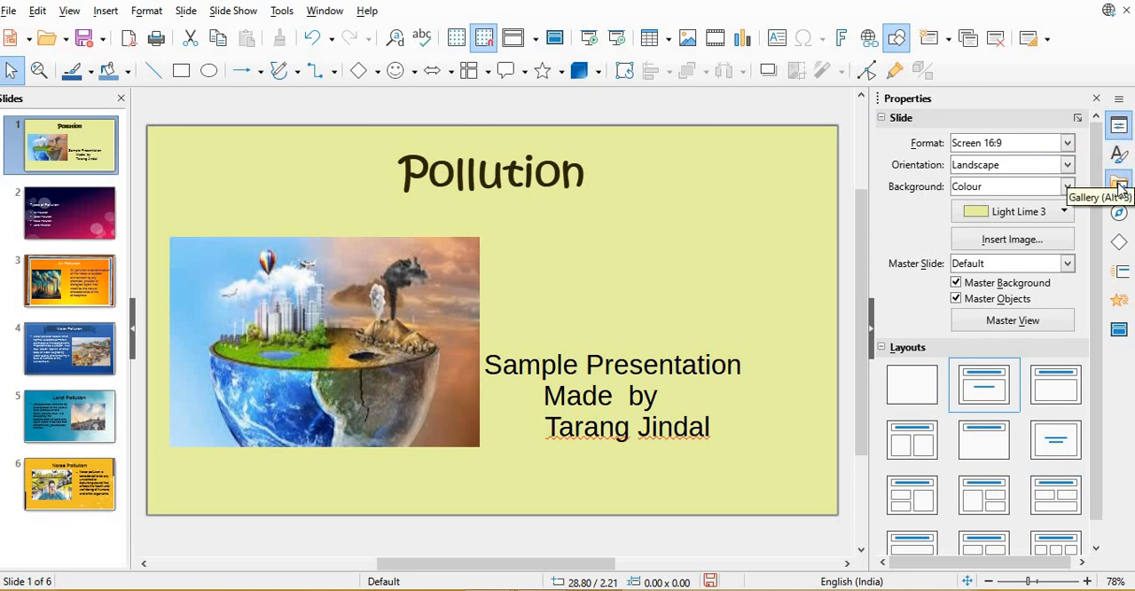
mouse_move(1119, 240)
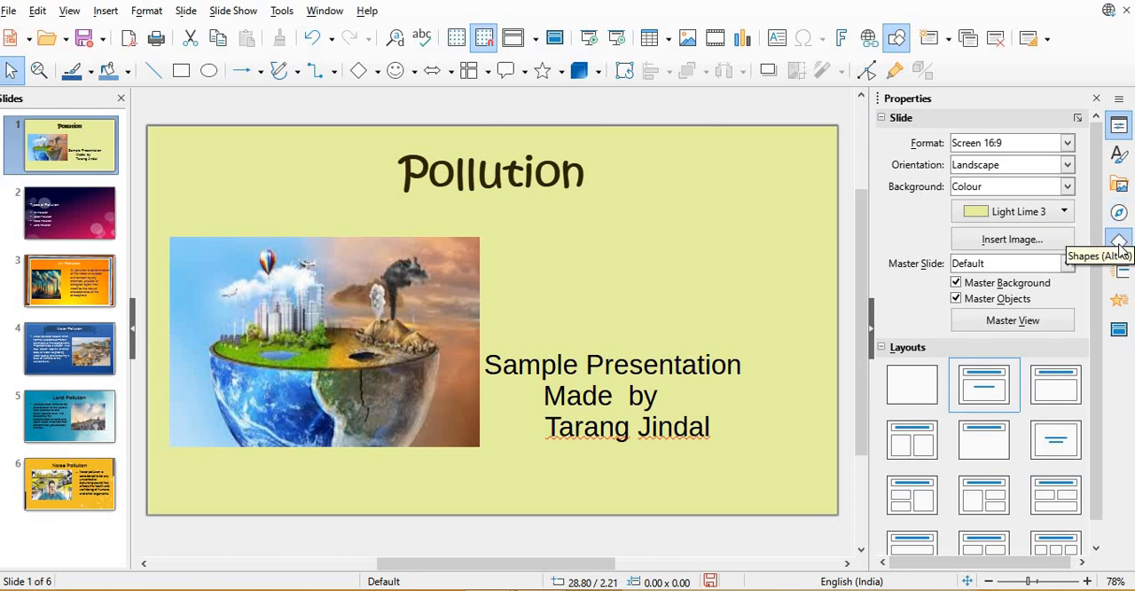
mouse_move(1119, 273)
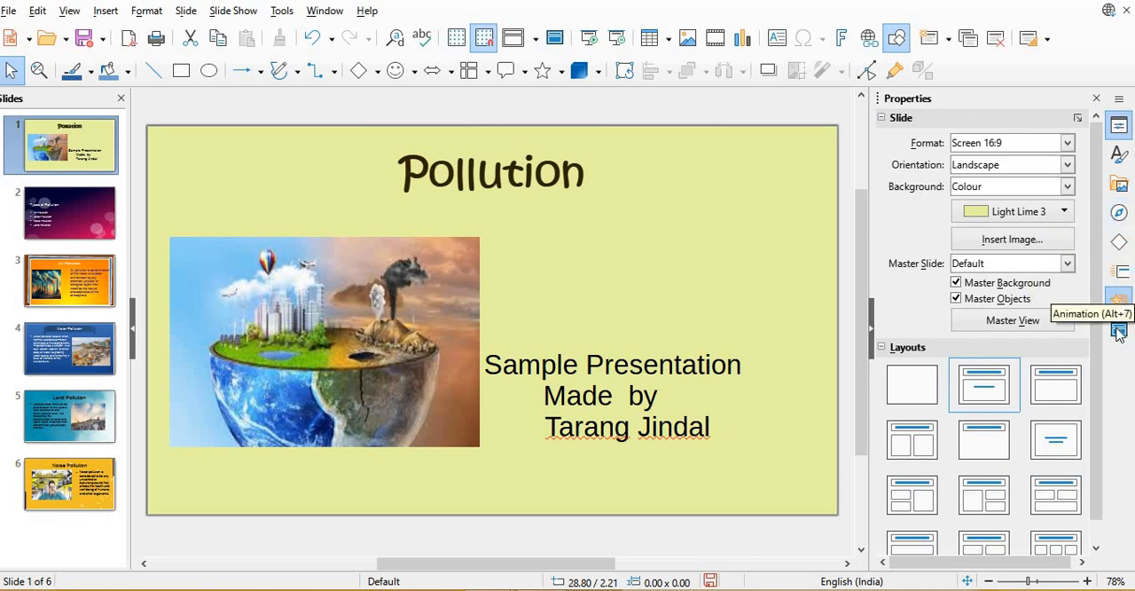
mouse_move(1119, 275)
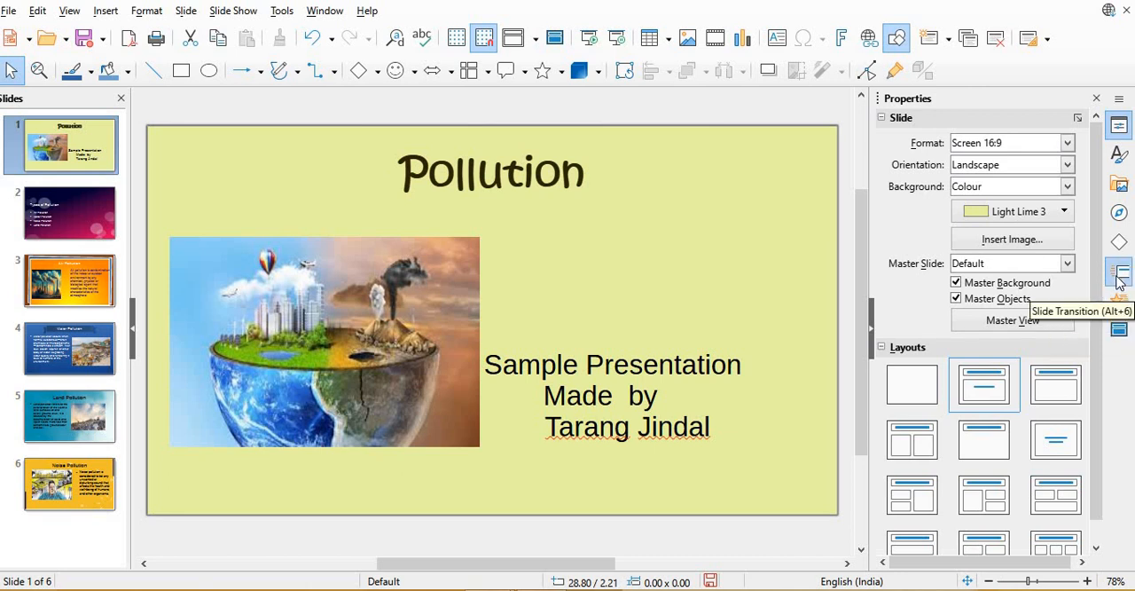
Step: Show the Slide Transition panel in the sidebar and browse its list of effects
left_click(1118, 273)
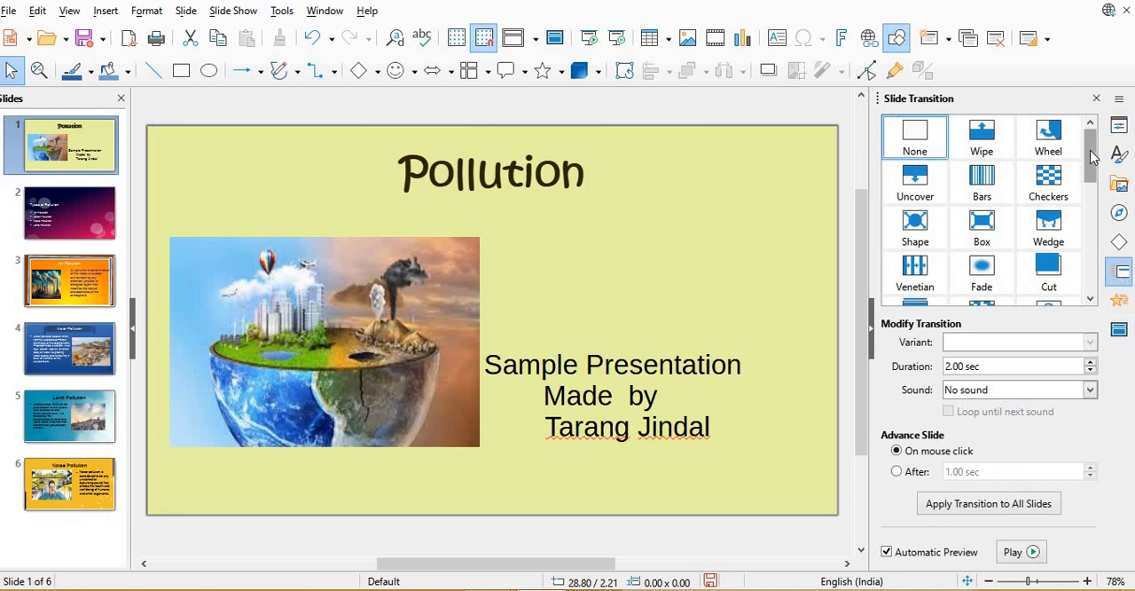
scroll("down", 3)
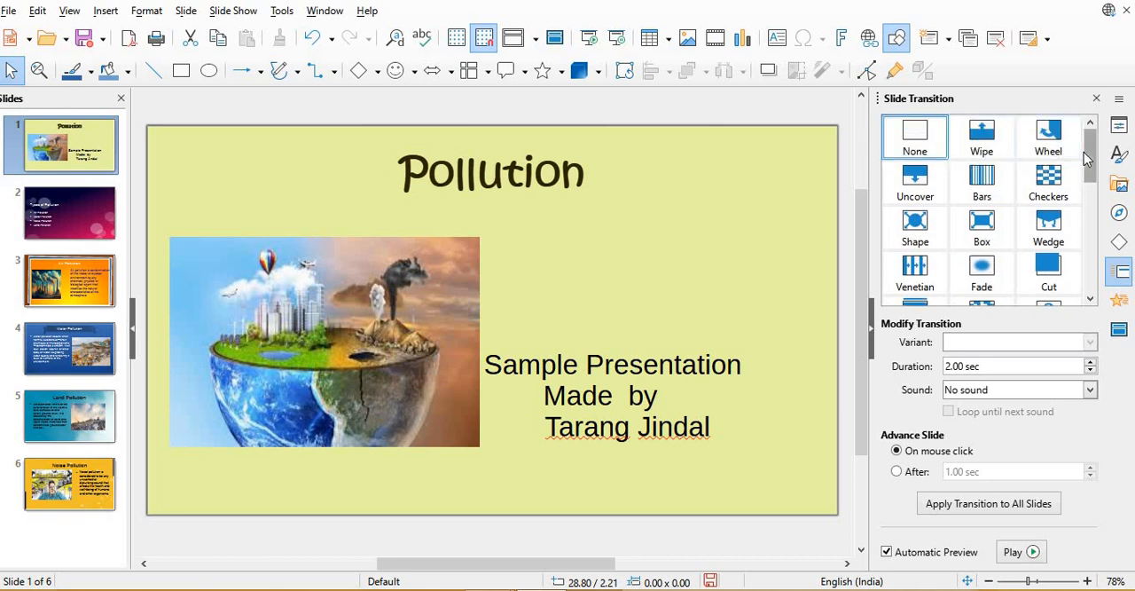
scroll("down", 3)
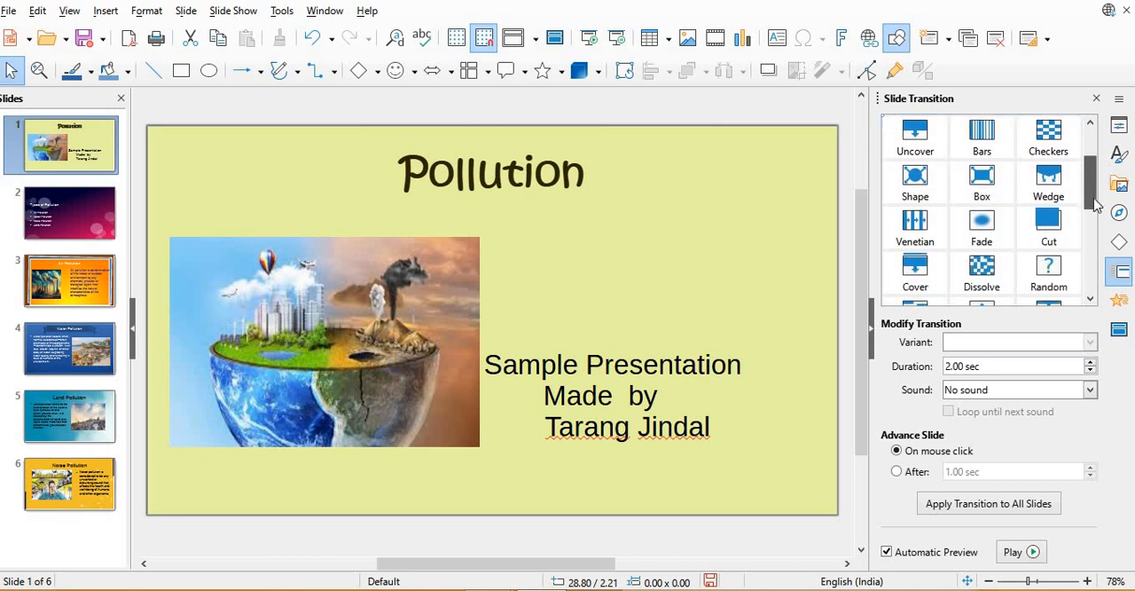
scroll("down", 3)
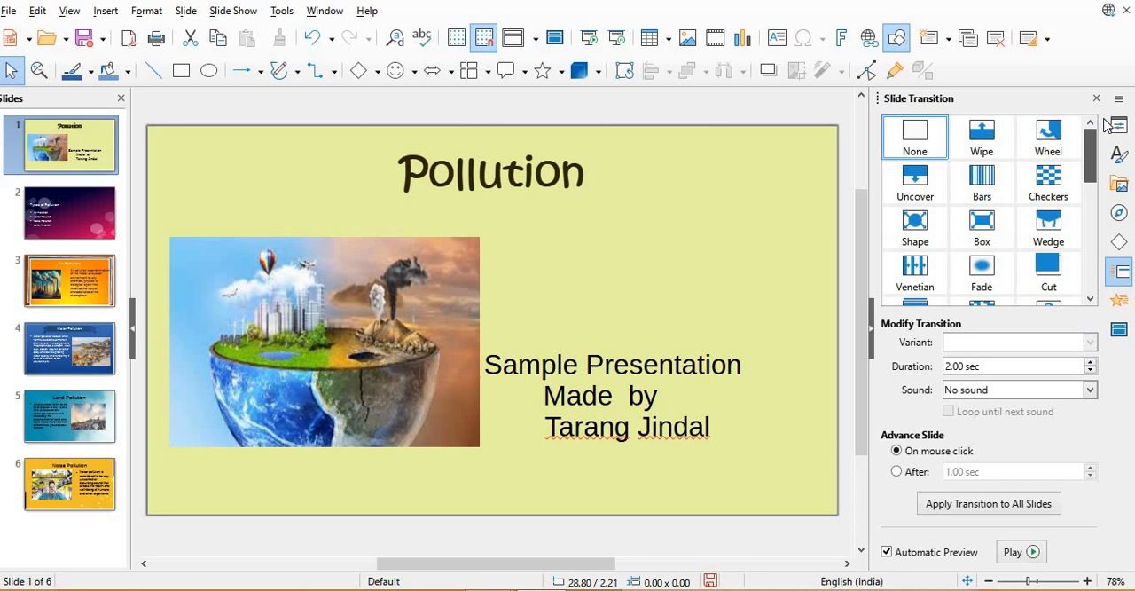
mouse_move(80, 167)
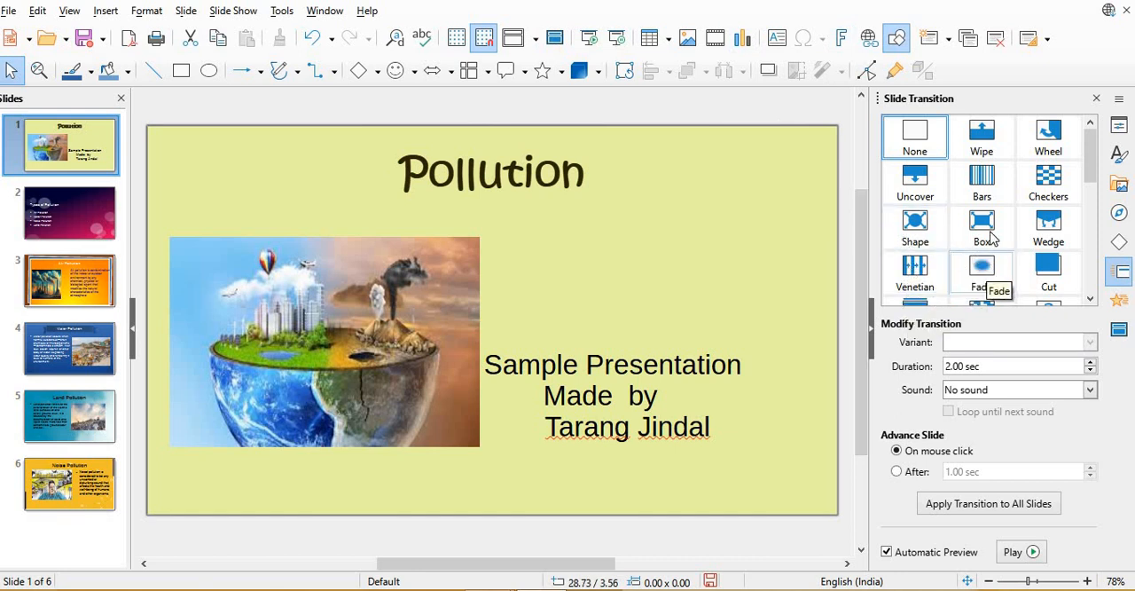
Step: Apply Box to the title slide, Checkers to Types of Pollution, and Wheel to Air Pollution
left_click(982, 226)
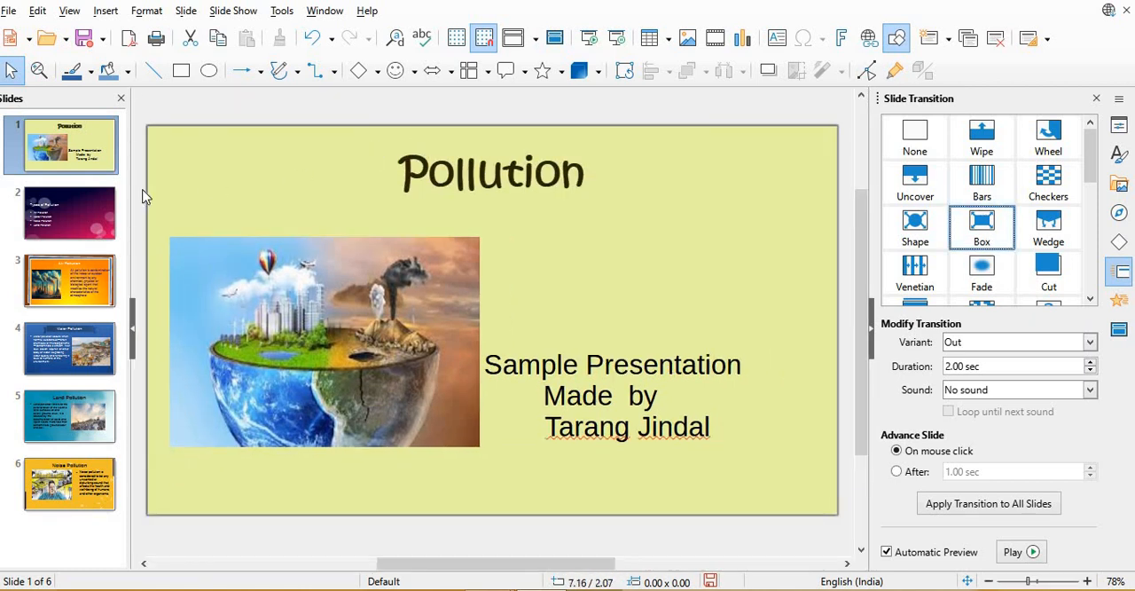
left_click(70, 211)
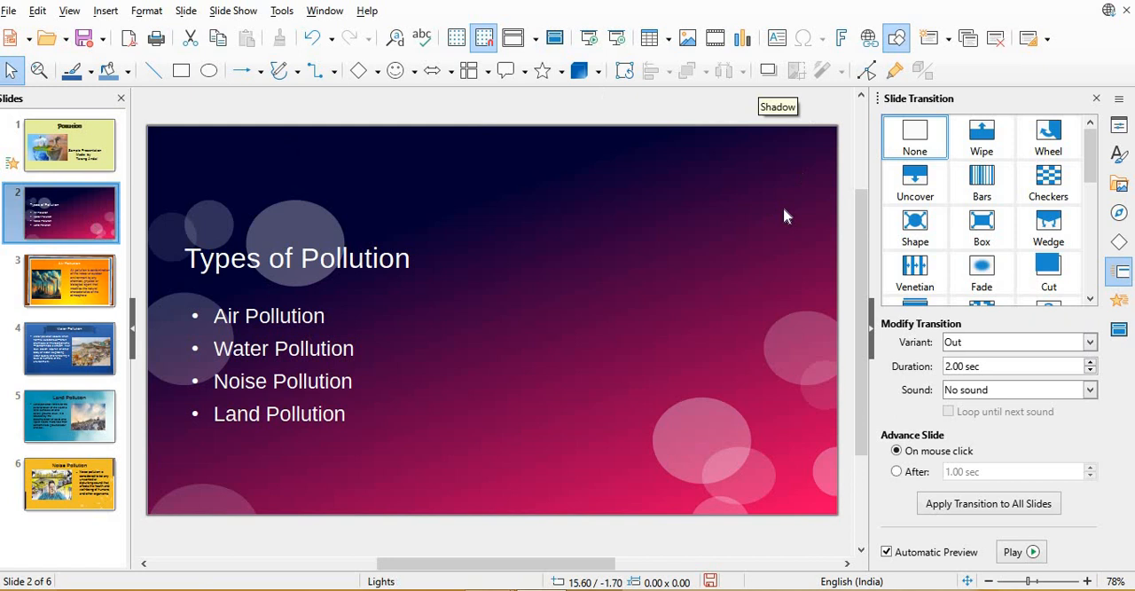
left_click(1049, 181)
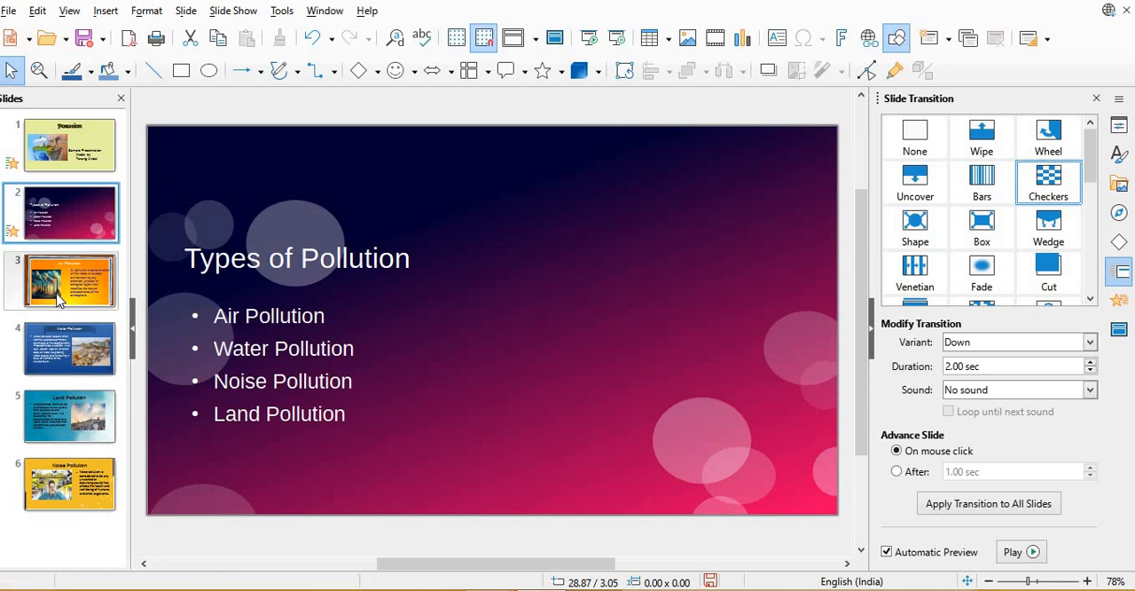
left_click(68, 281)
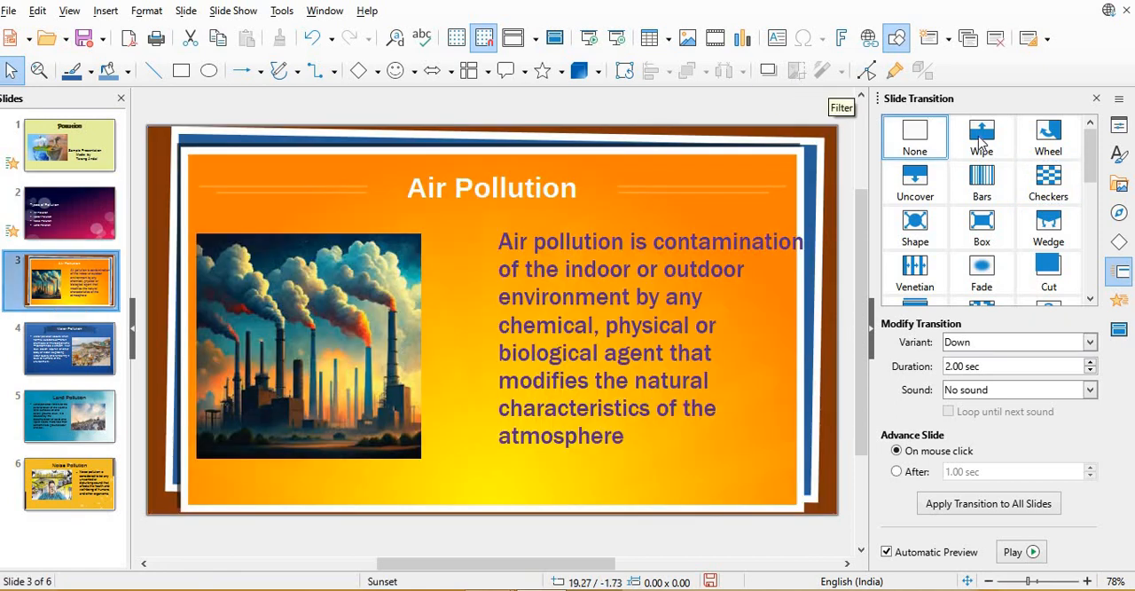
left_click(1048, 137)
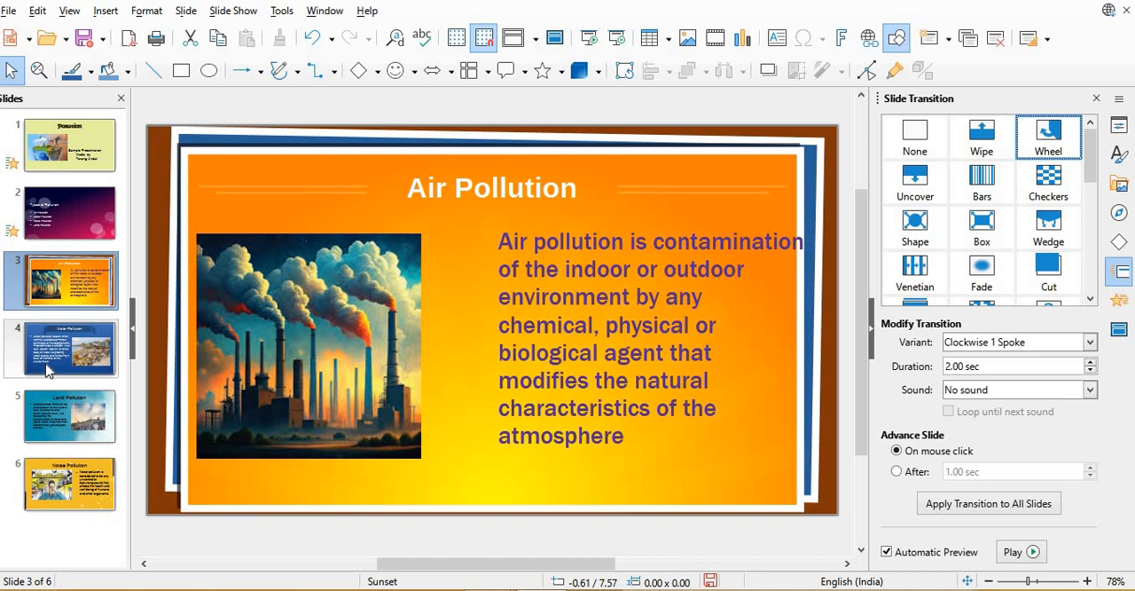
Step: Apply Comb to slide 4 (Water Pollution) and Cut to slide 5 (Land Pollution)
left_click(61, 347)
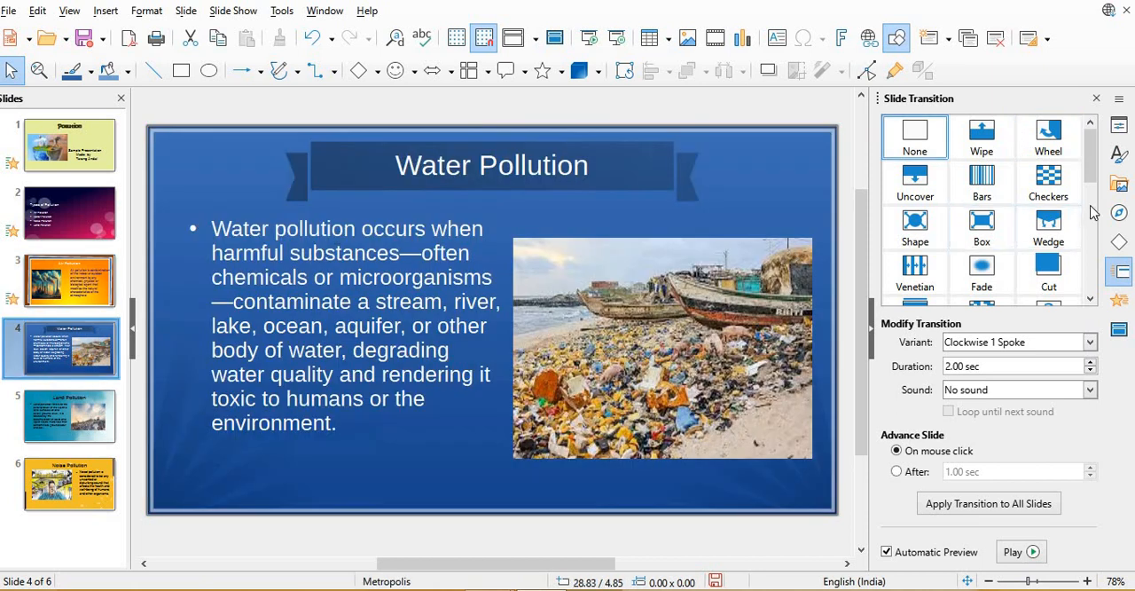
scroll("down", 3)
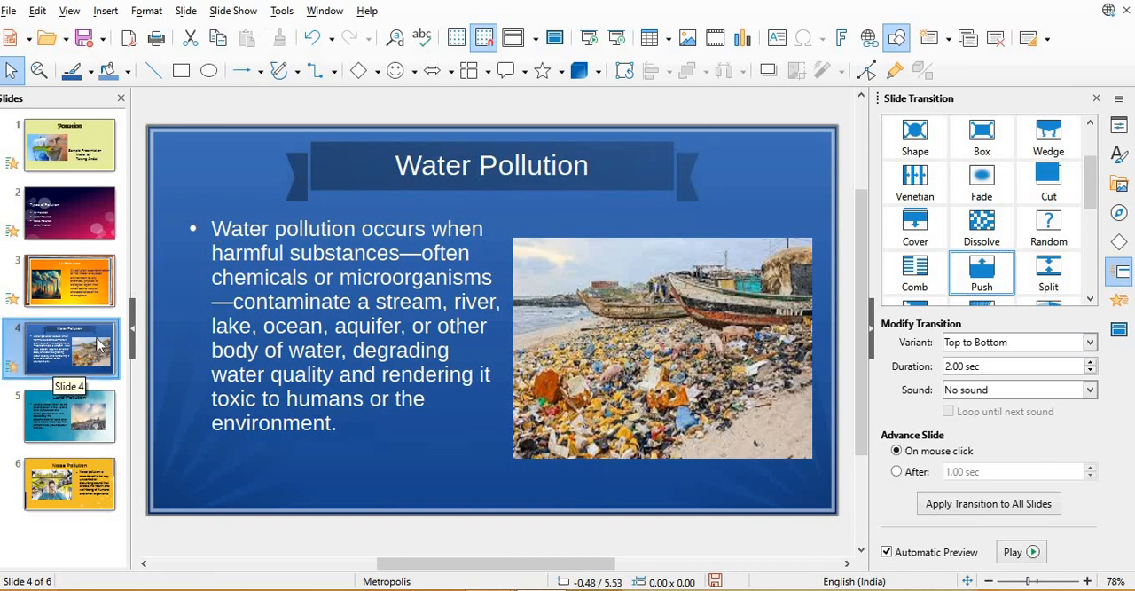
mouse_move(915, 227)
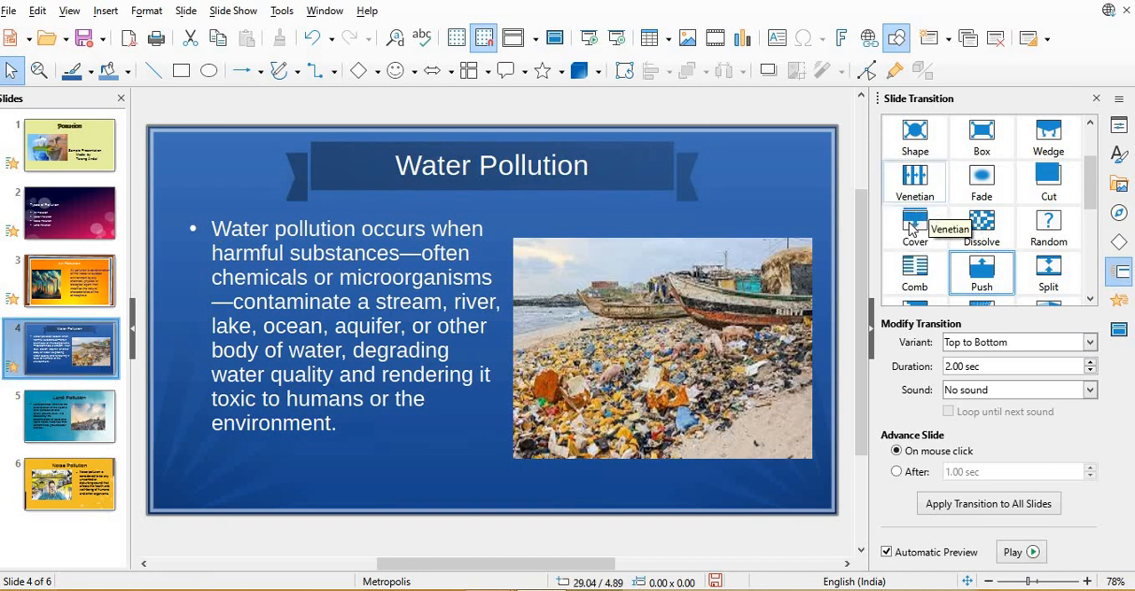
left_click(914, 272)
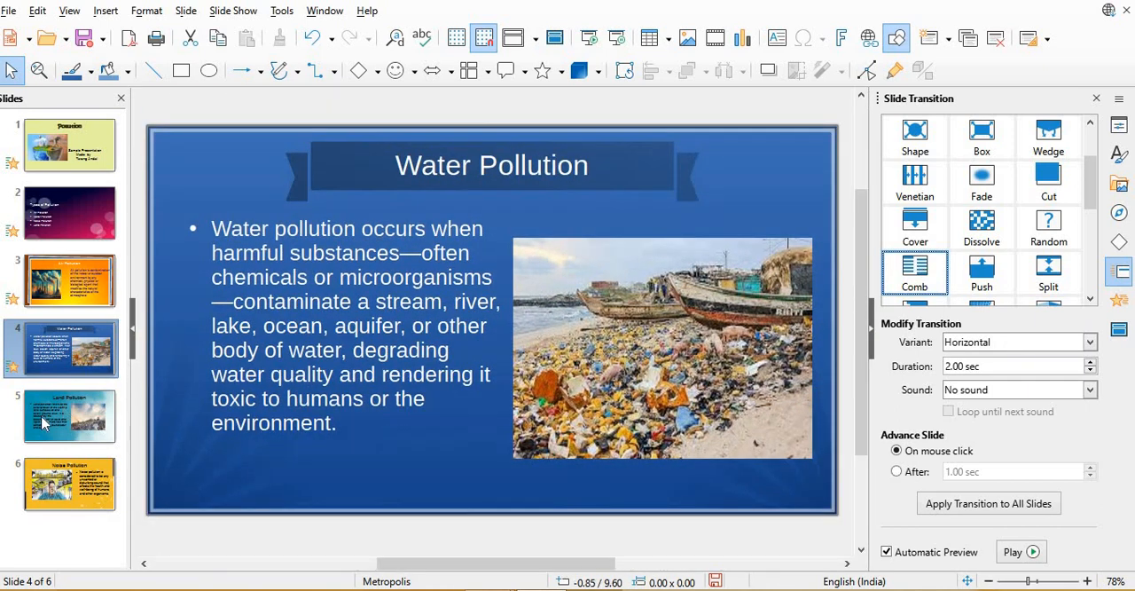
left_click(68, 415)
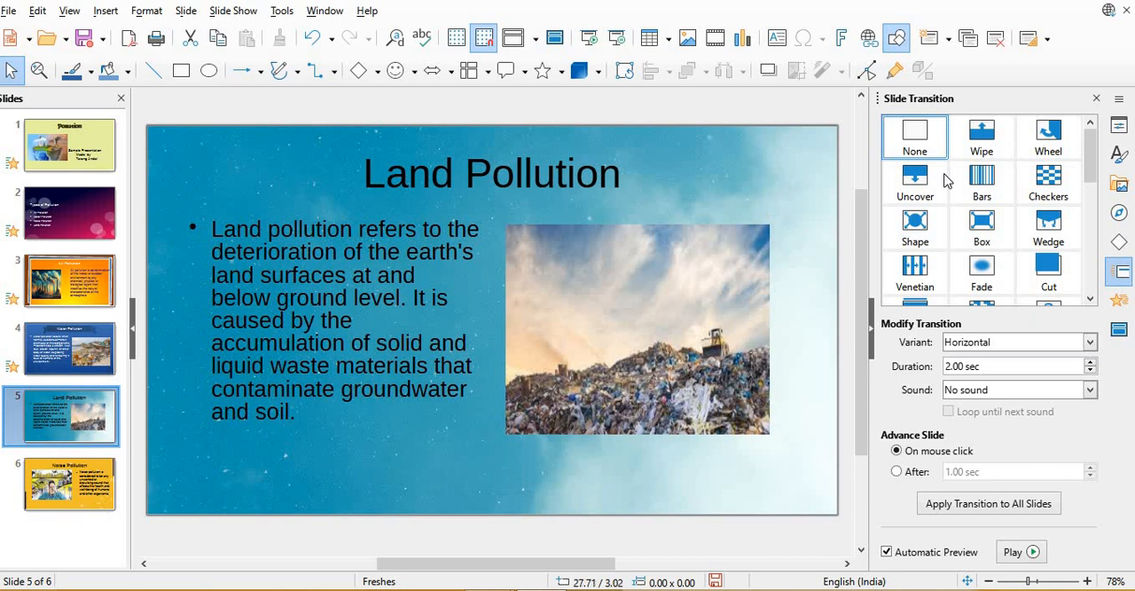
mouse_move(1048, 273)
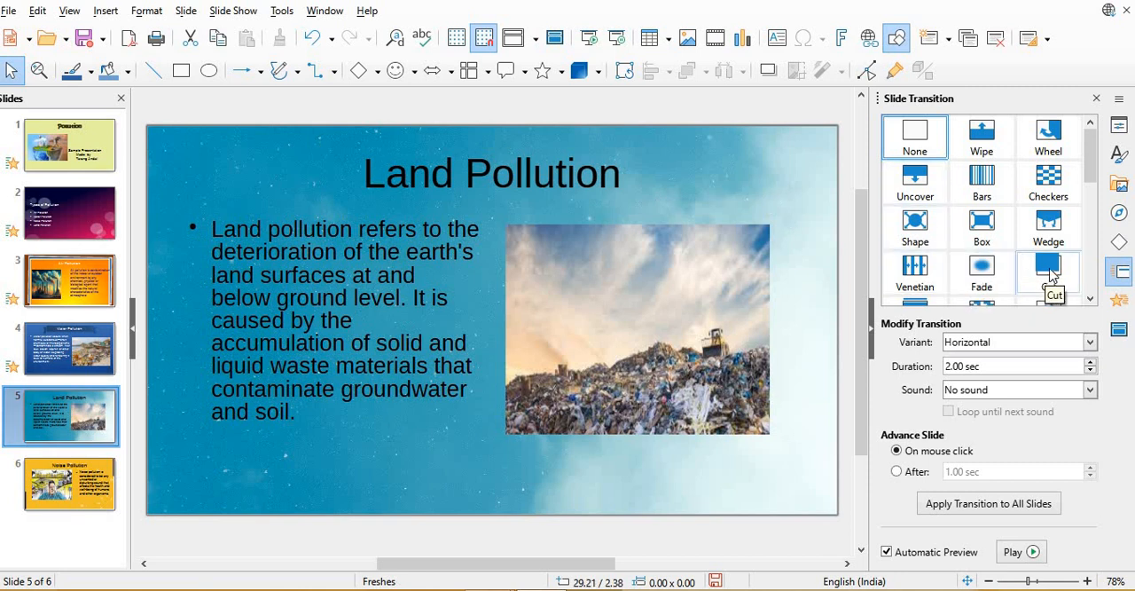
left_click(1048, 272)
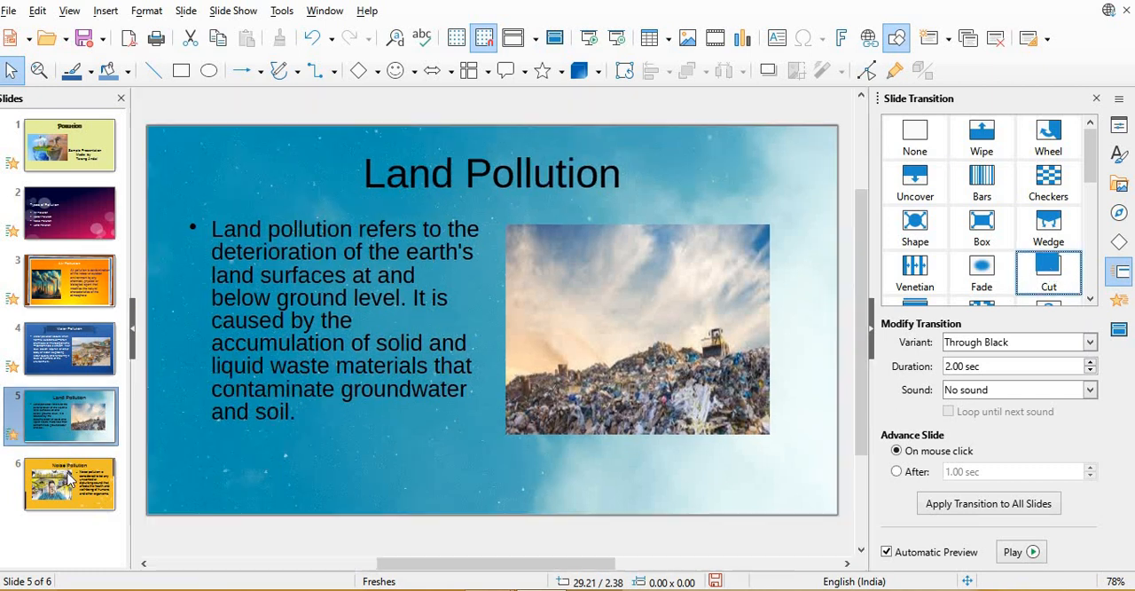
Step: After trying Glitter and Checkers, settle on Uncover for slide 6 (Noise Pollution)
left_click(69, 483)
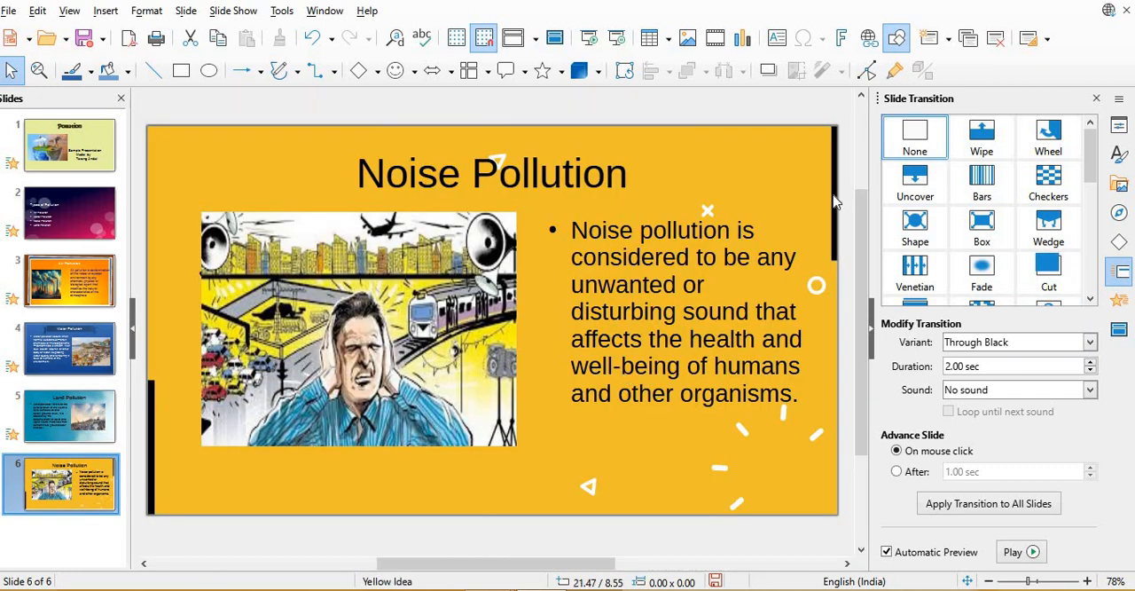
scroll("down", 3)
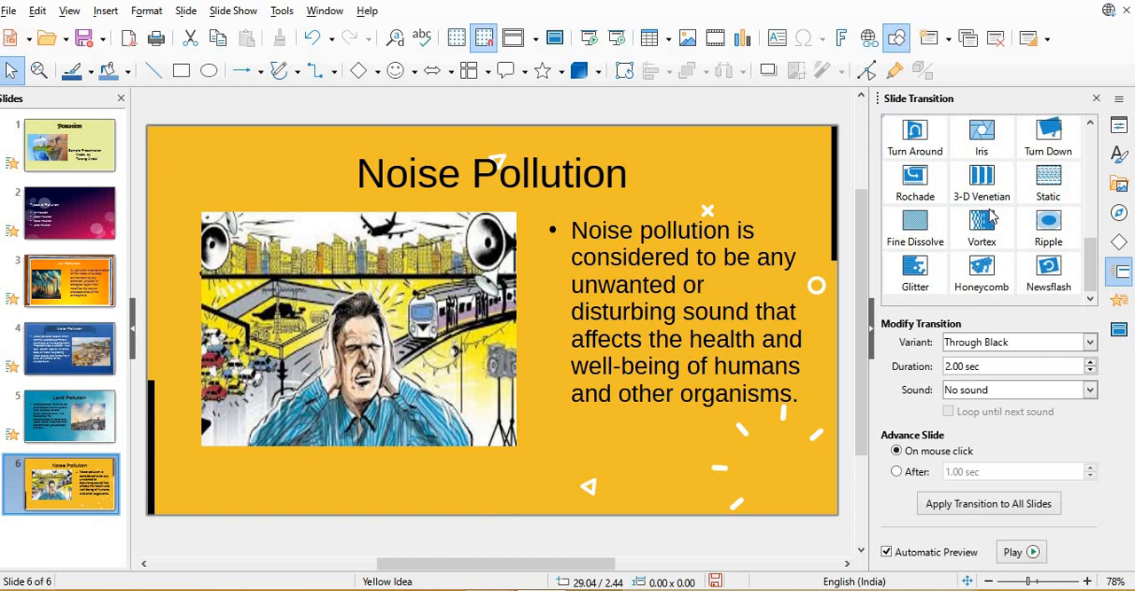
mouse_move(914, 270)
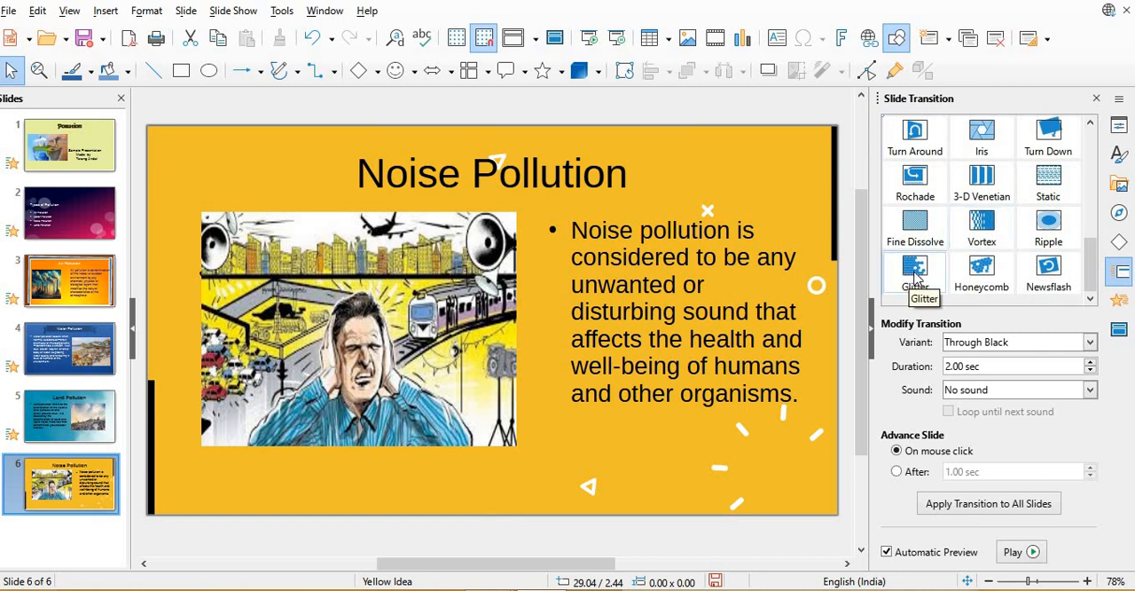
left_click(915, 269)
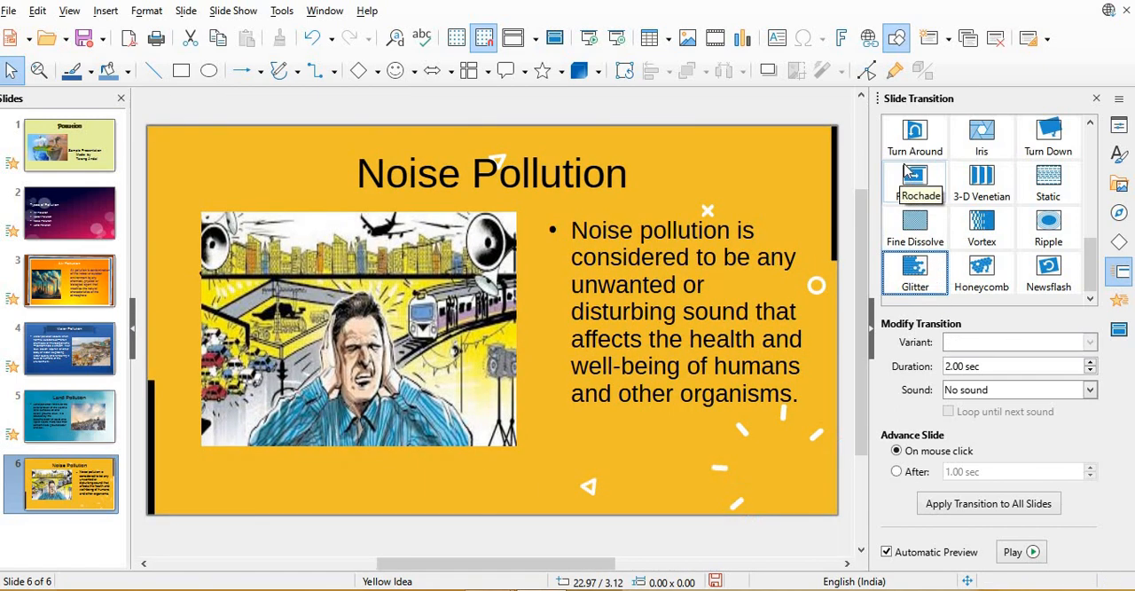
mouse_move(915, 138)
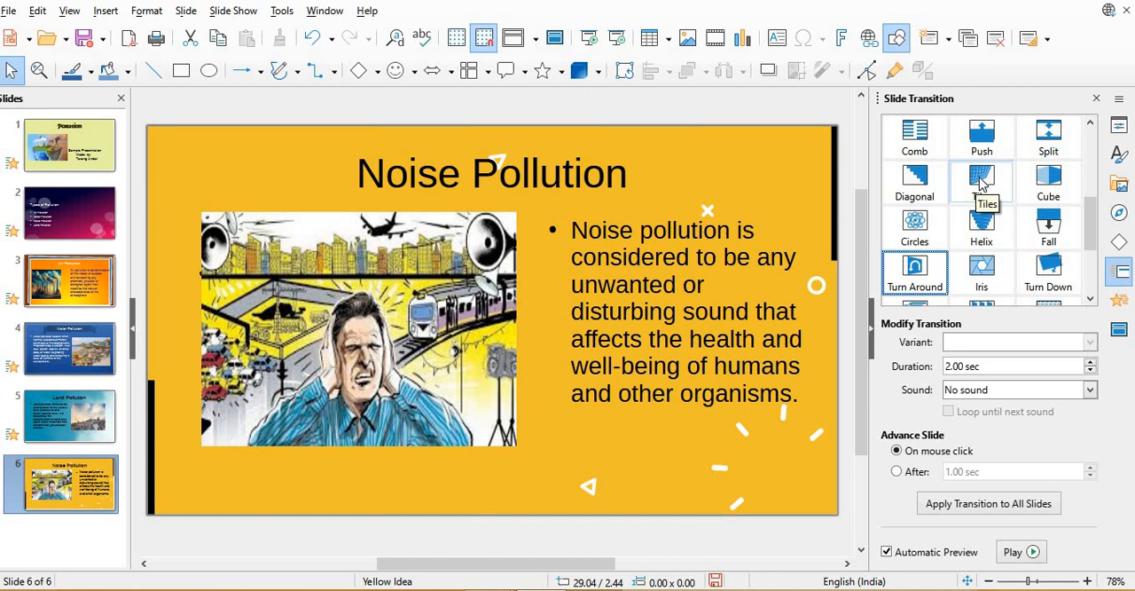
scroll("up", 3)
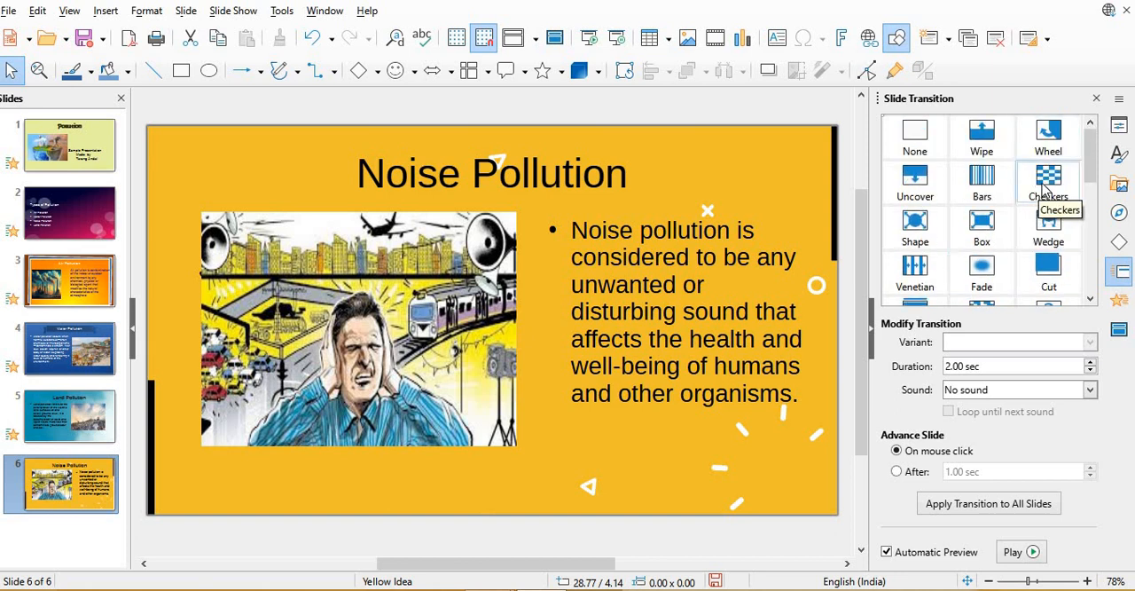
left_click(1048, 182)
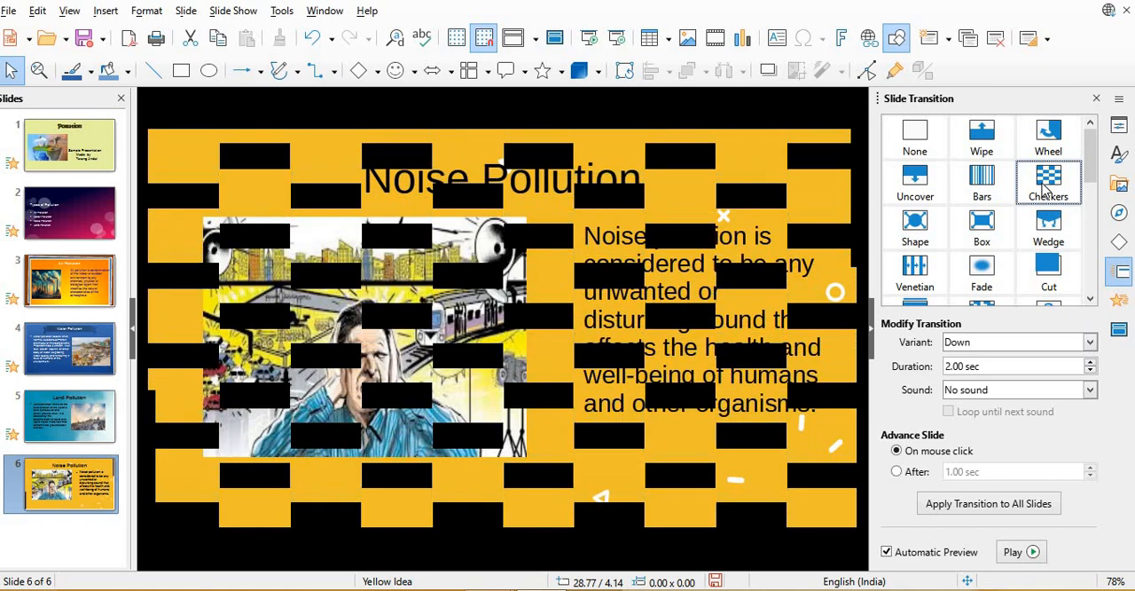
left_click(915, 182)
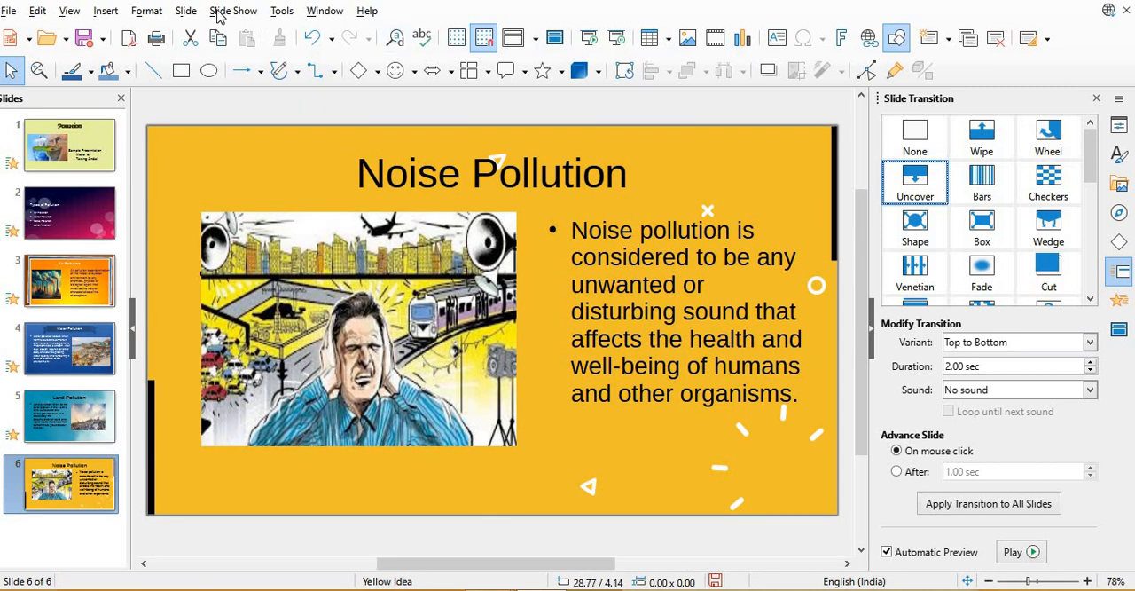
left_click(232, 10)
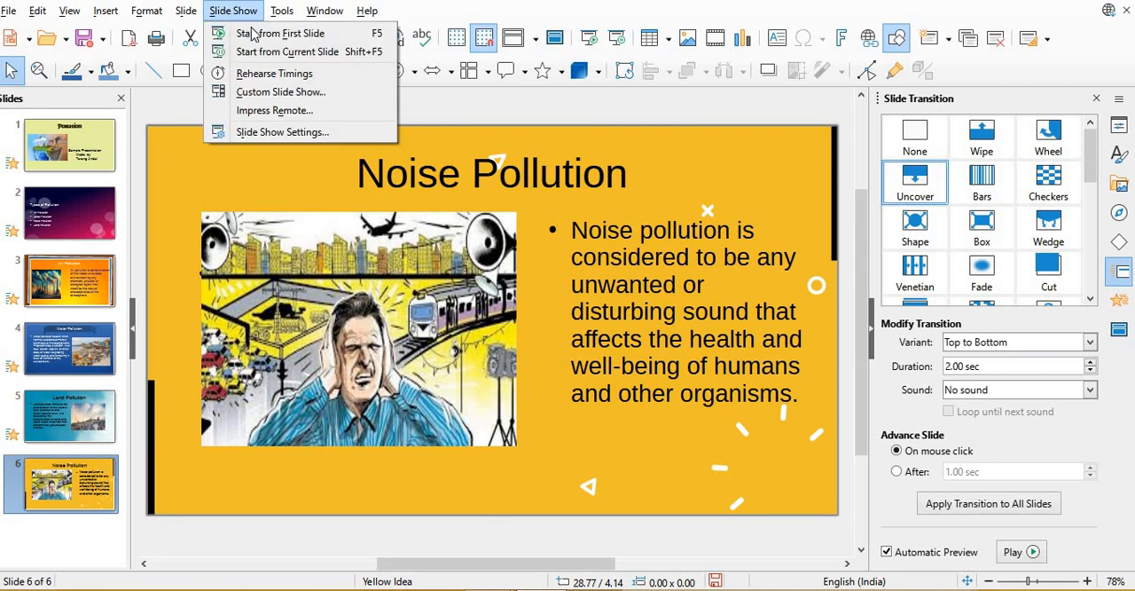
mouse_move(281, 33)
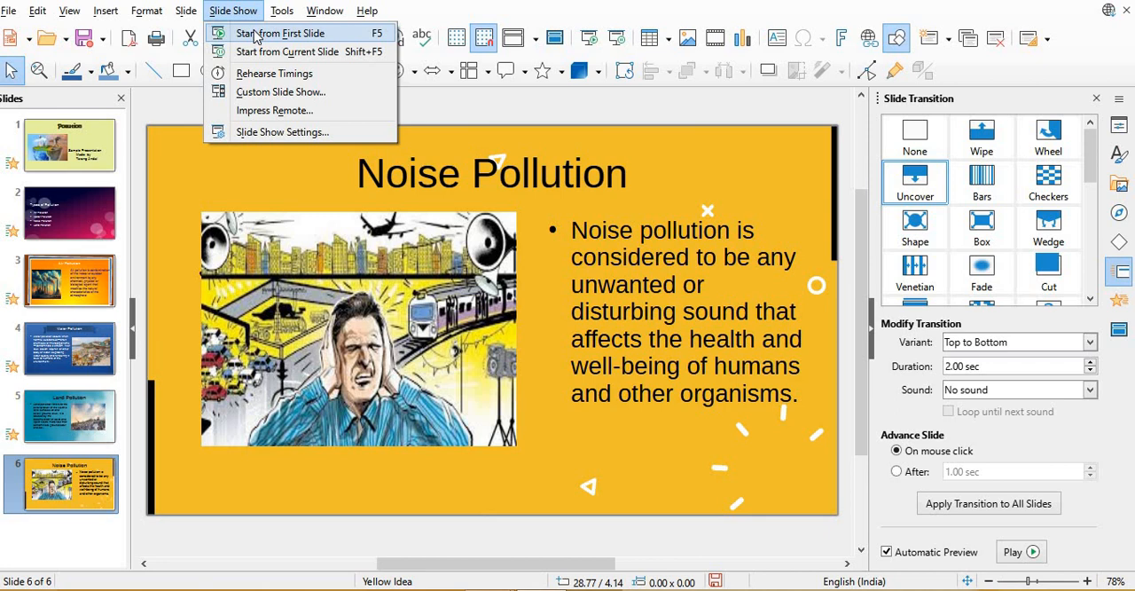